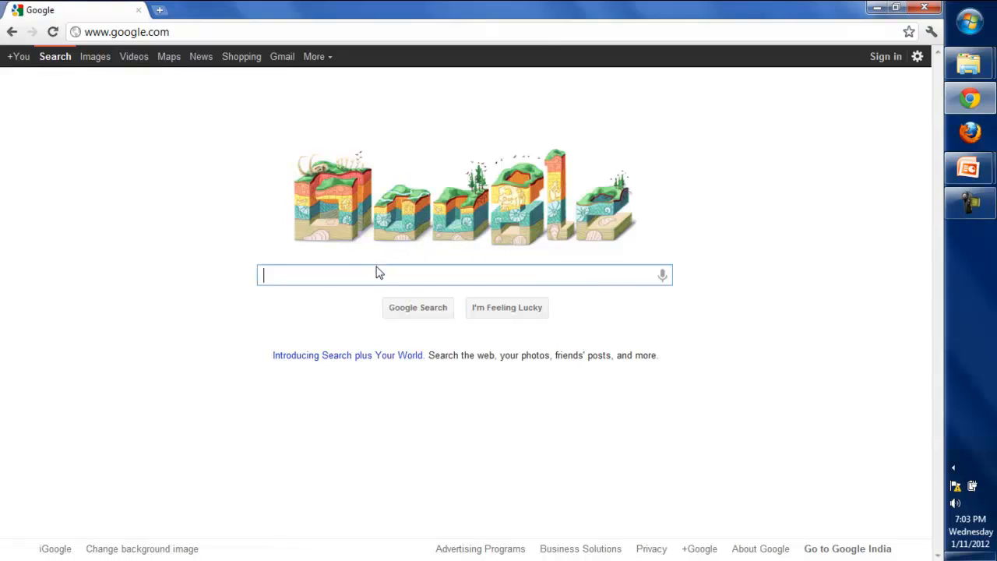
Step: Search Google for 'download java' in Chrome
type("do")
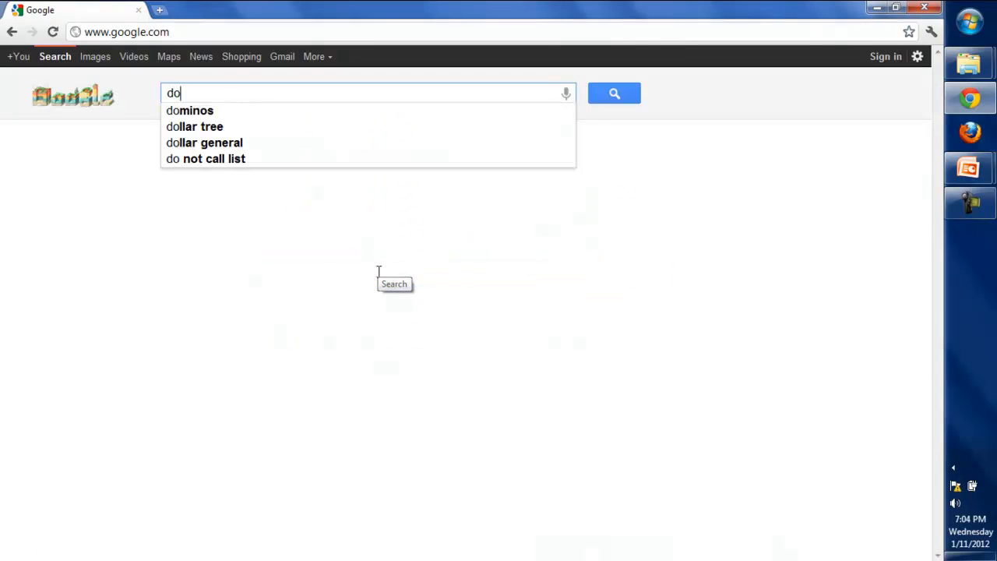
type("wnload java")
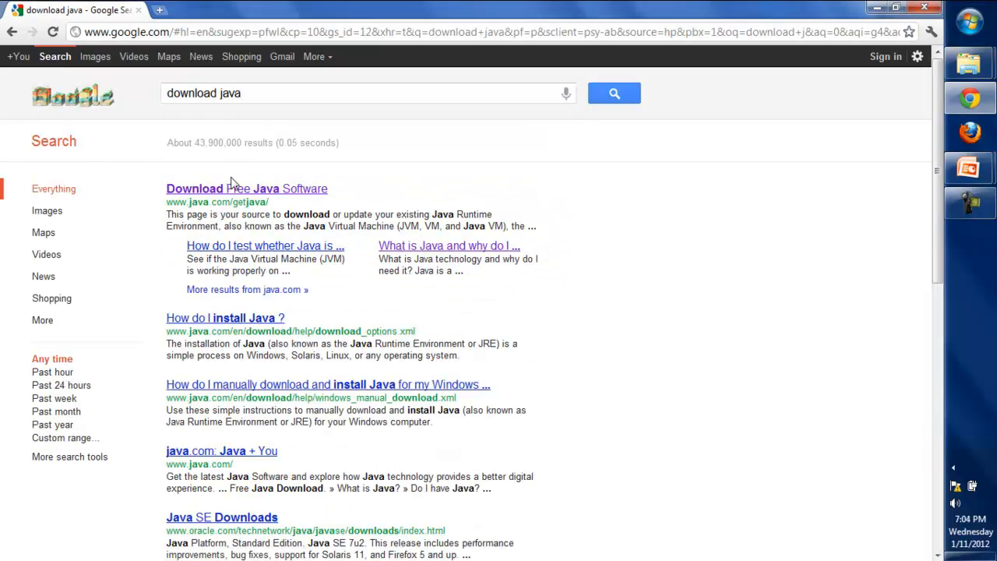
mouse_move(246, 193)
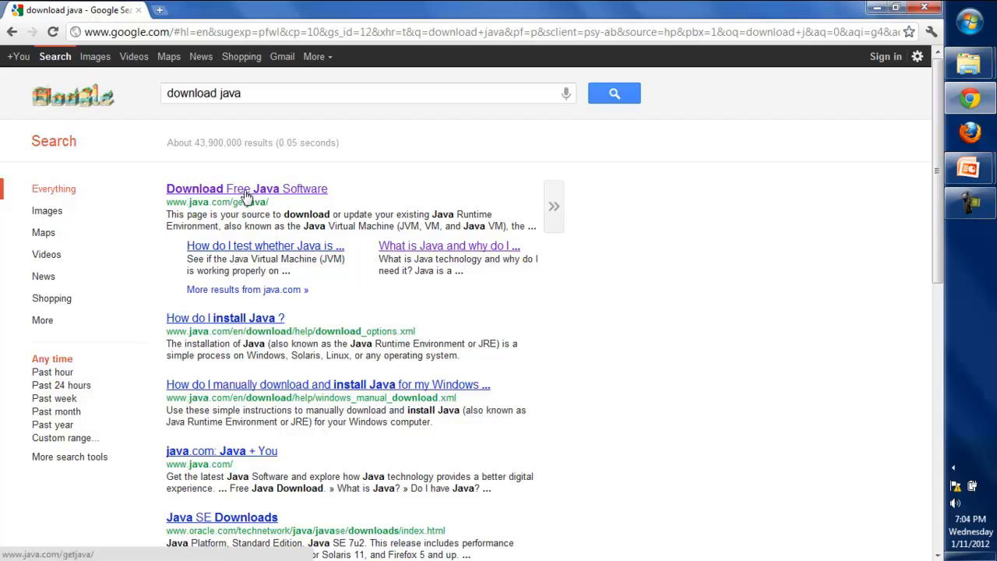
Step: Go to java.com's Free Java Download page from the top search result
left_click(246, 189)
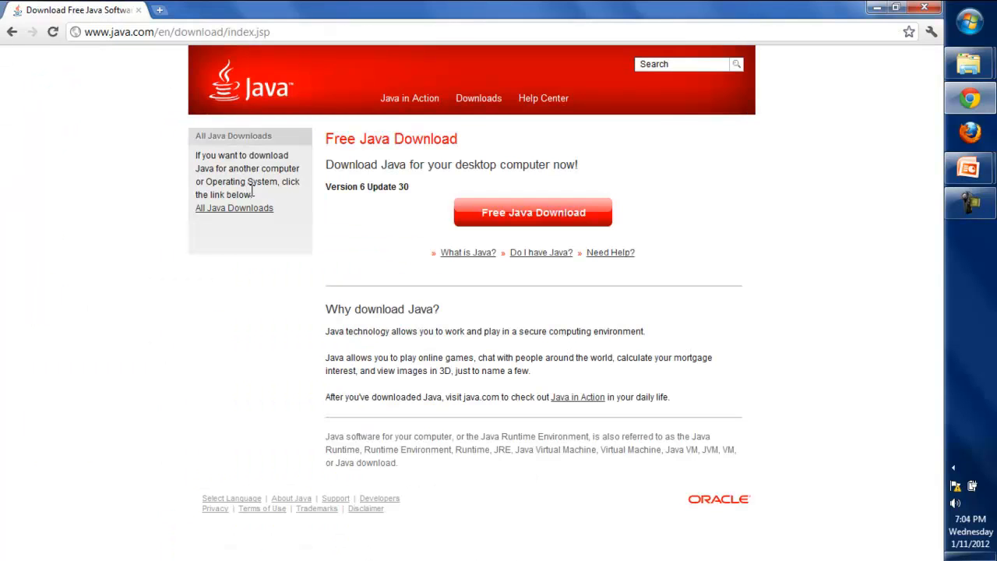
mouse_move(662, 238)
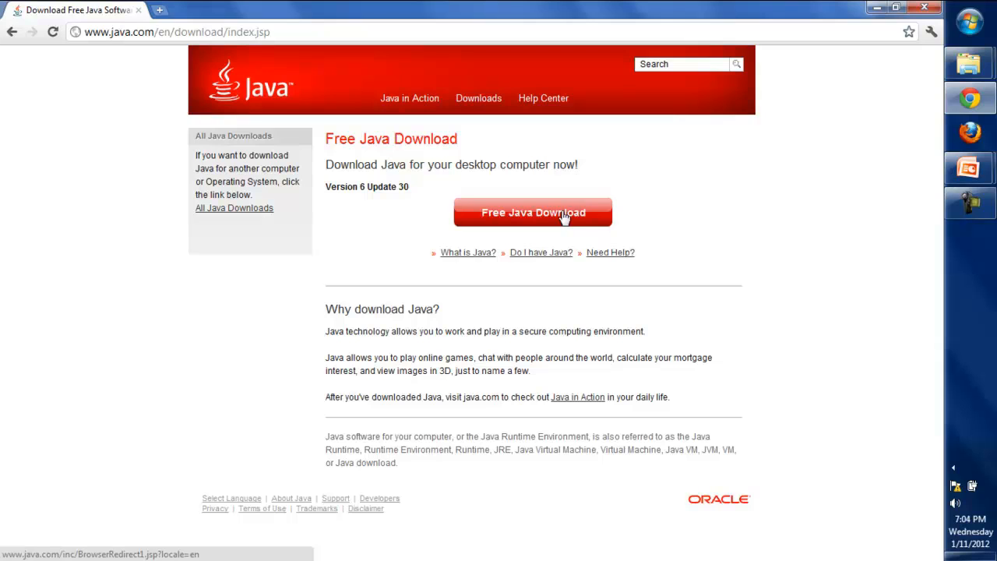
Step: Agree to the terms and start the Java for Windows installer download
left_click(533, 212)
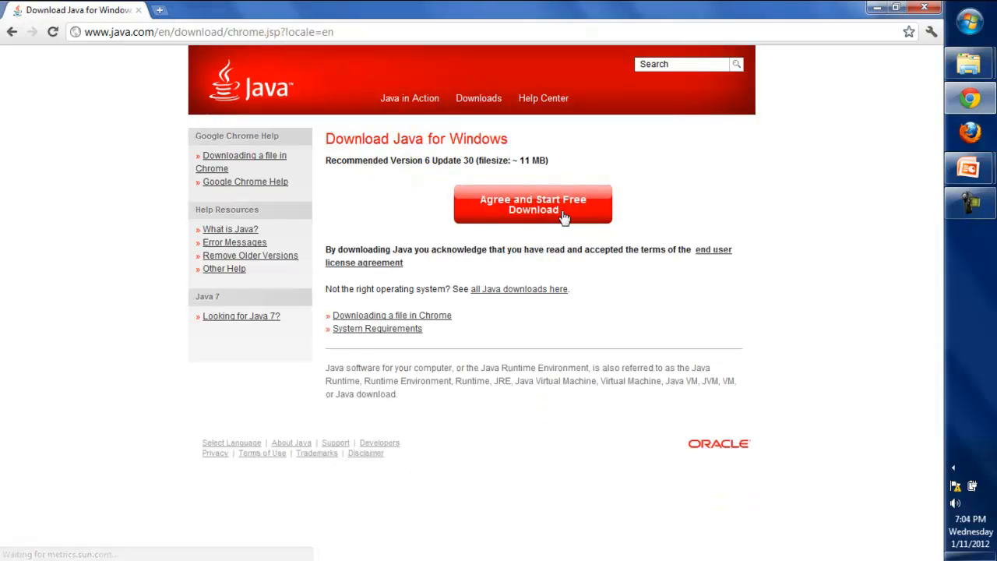
mouse_move(533, 210)
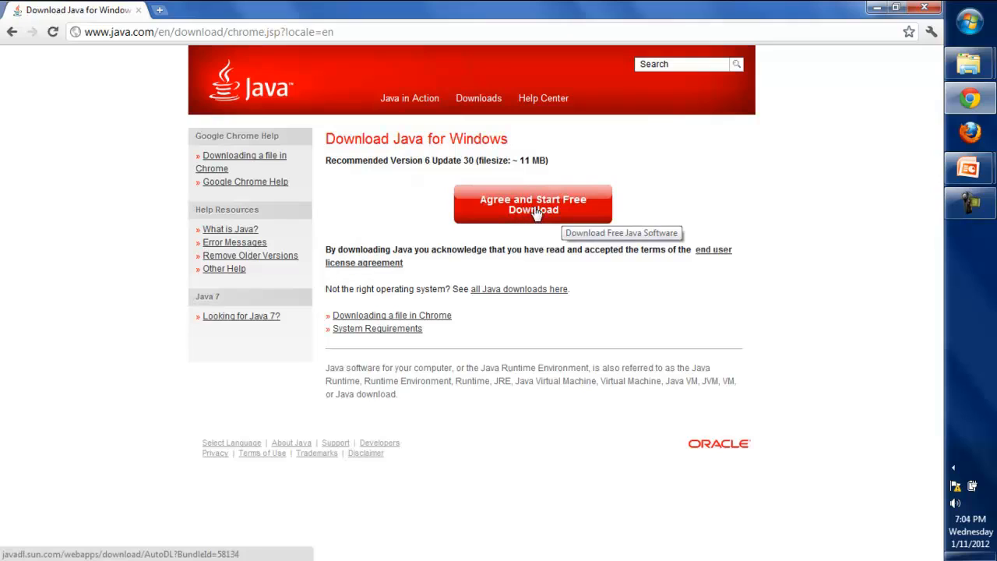
mouse_move(556, 208)
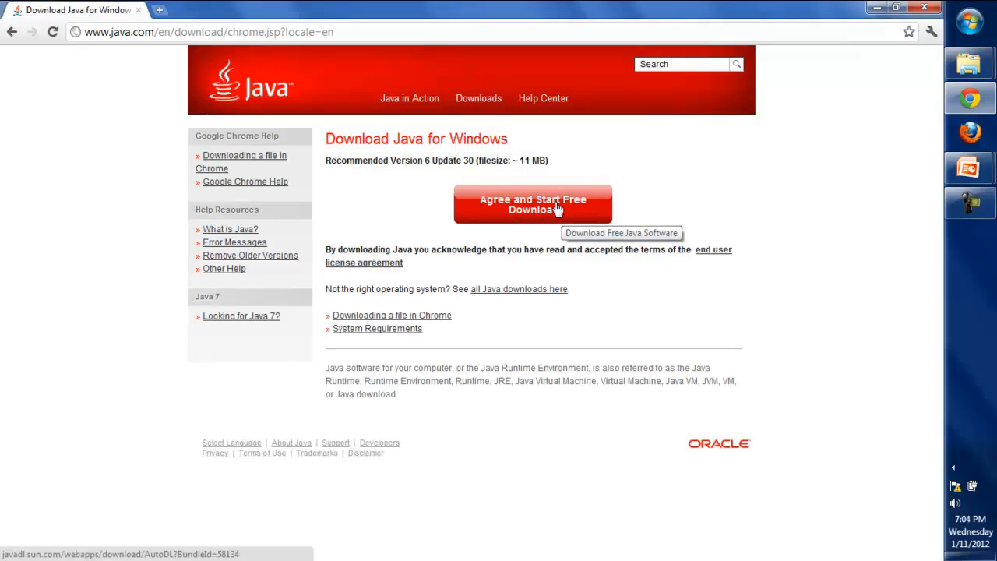
left_click(533, 204)
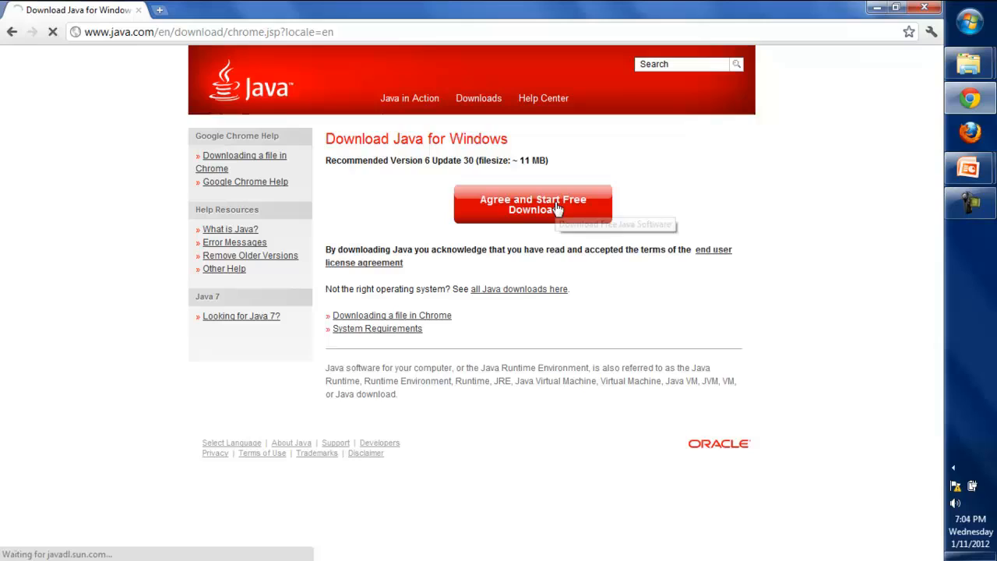
left_click(533, 204)
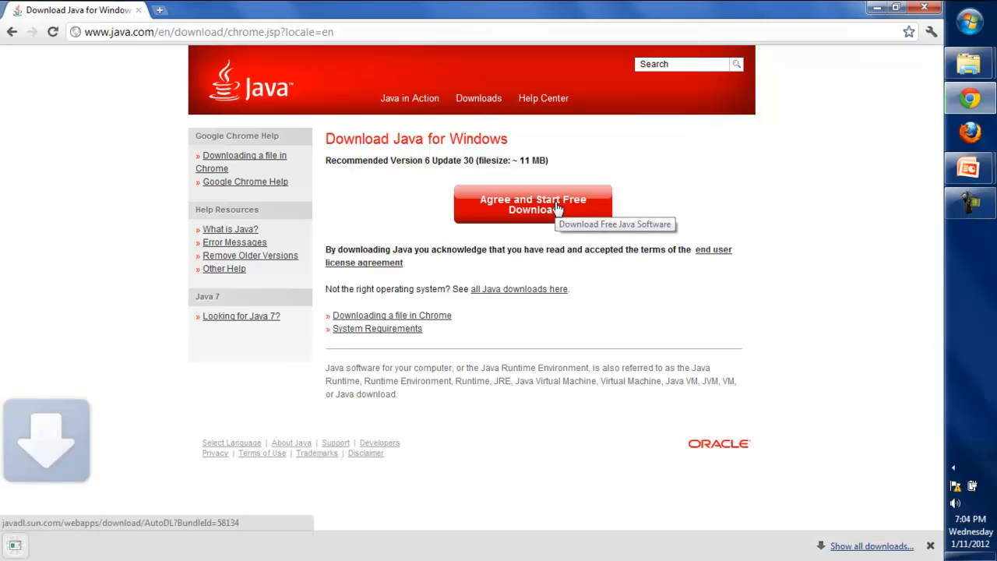
left_click(532, 204)
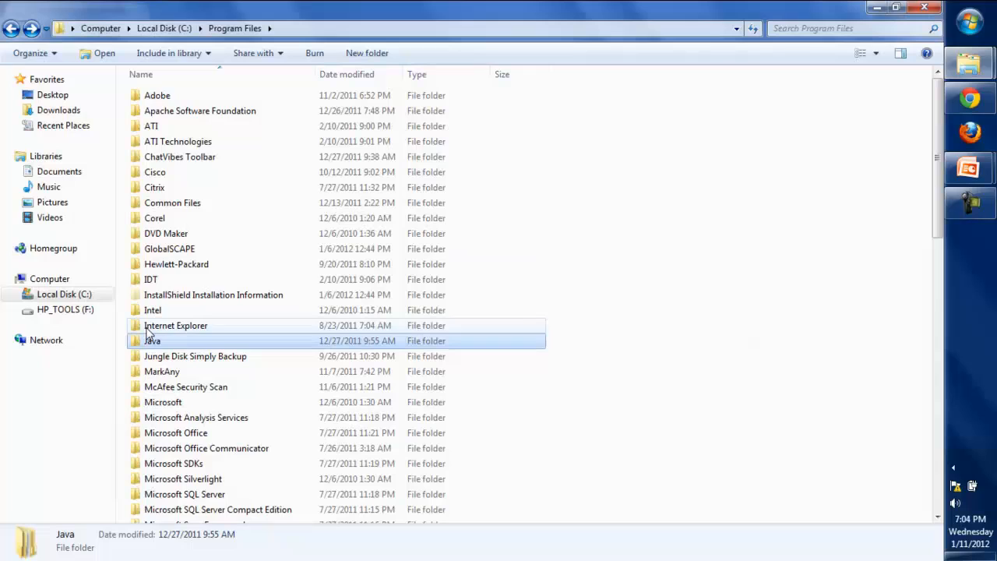
Step: Browse C:\Program Files\Java and inspect the jdk1.6.0_17 and jre6 folders
double_click(153, 340)
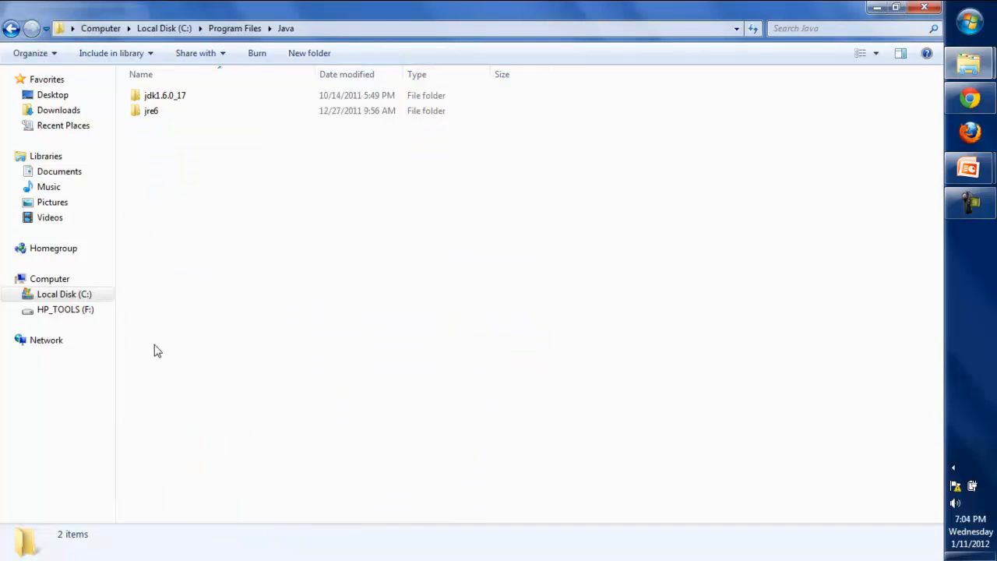
left_click(166, 95)
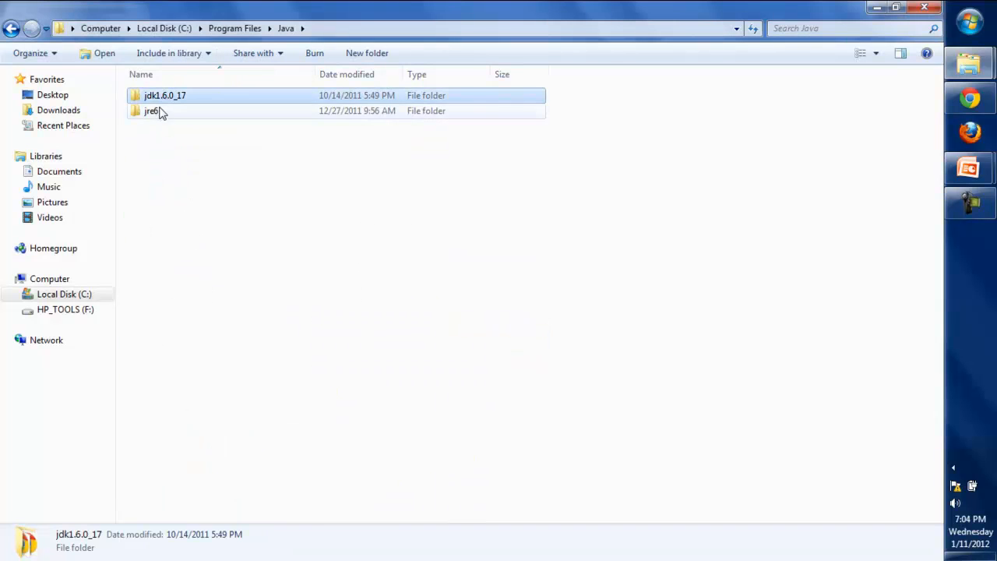
left_click(151, 111)
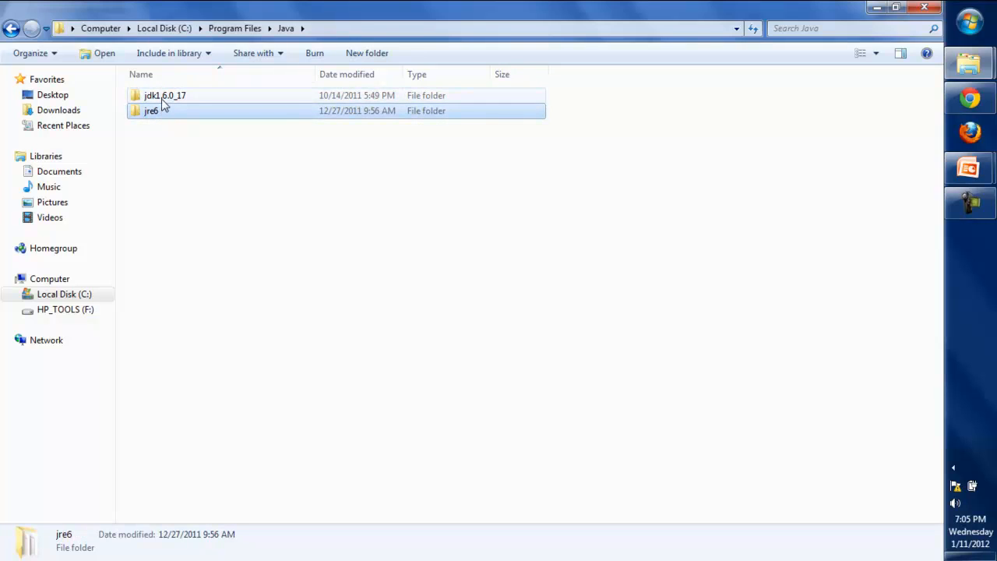
left_click(165, 95)
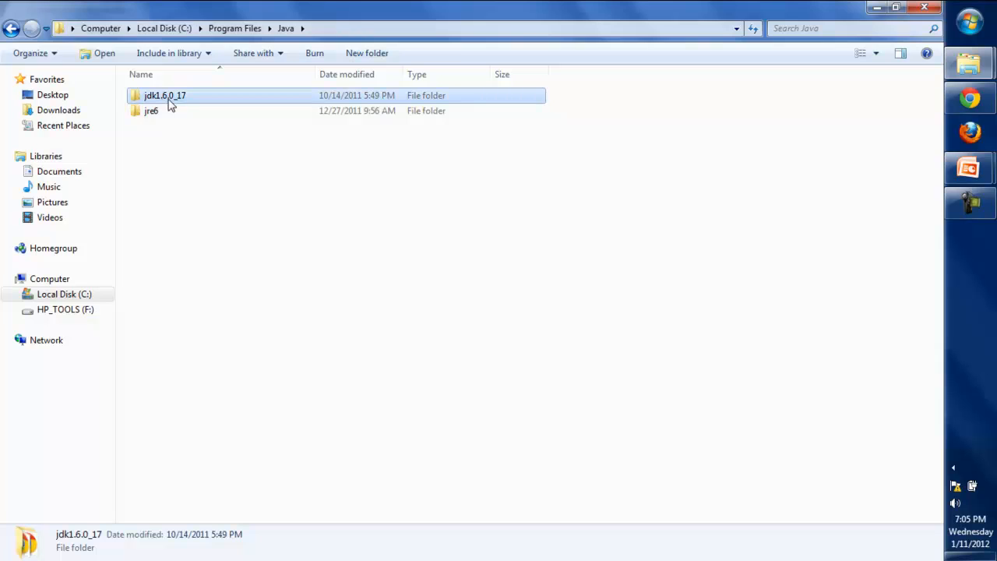
left_click(151, 110)
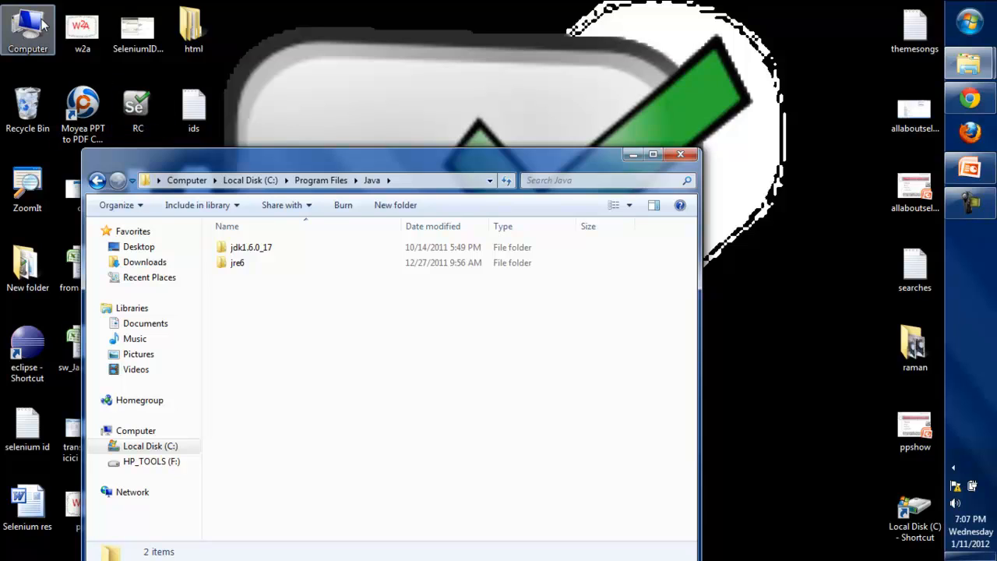
Step: Show the computer's System properties via the desktop Computer icon
right_click(29, 28)
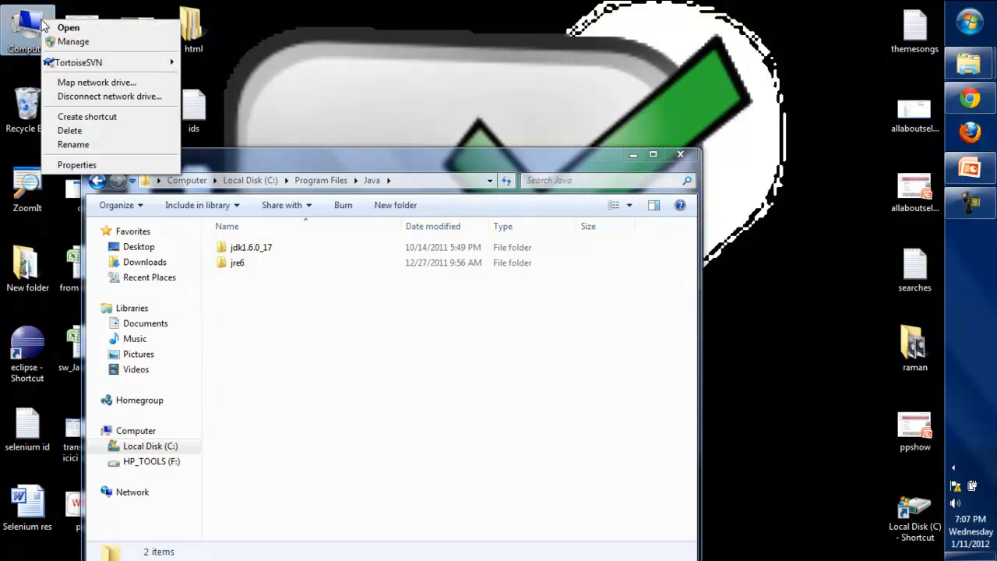
mouse_move(76, 166)
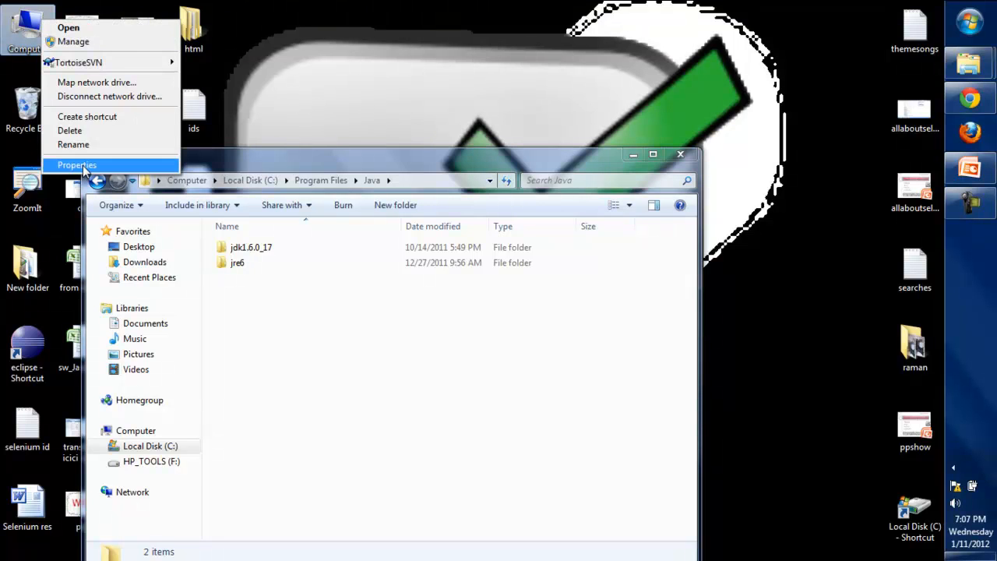
left_click(76, 165)
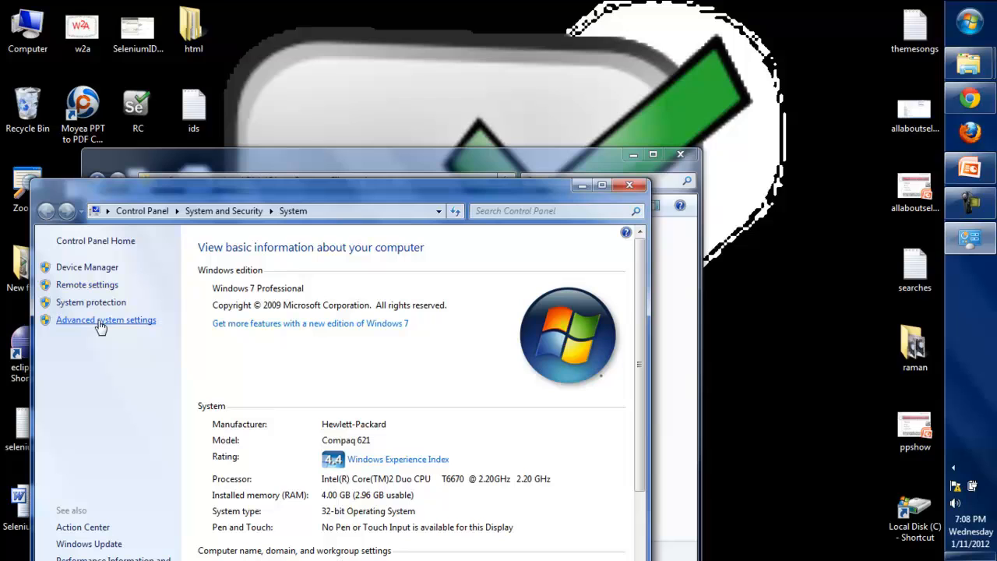
Step: Reach the Environment Variables dialog through Advanced system settings
left_click(106, 319)
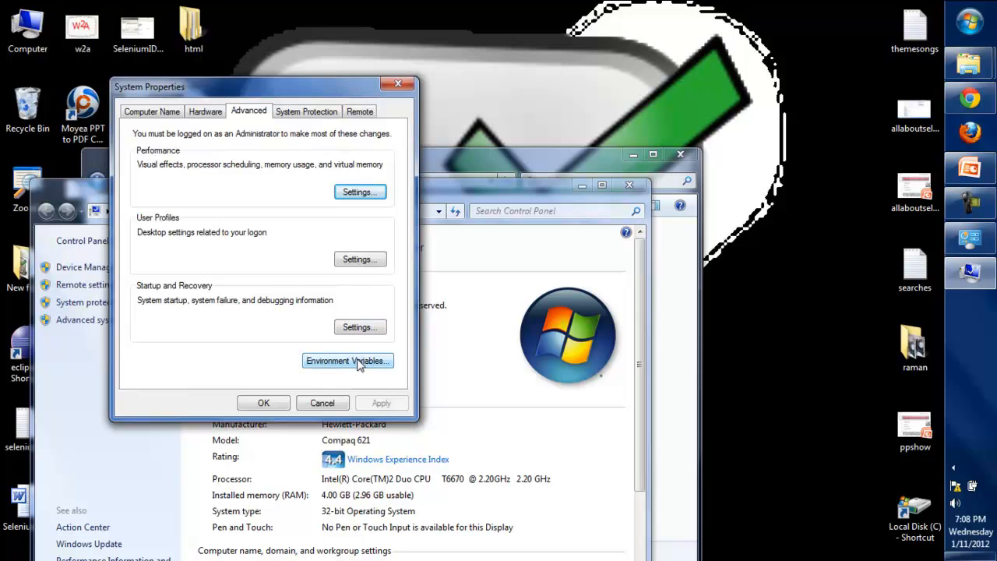
left_click(346, 361)
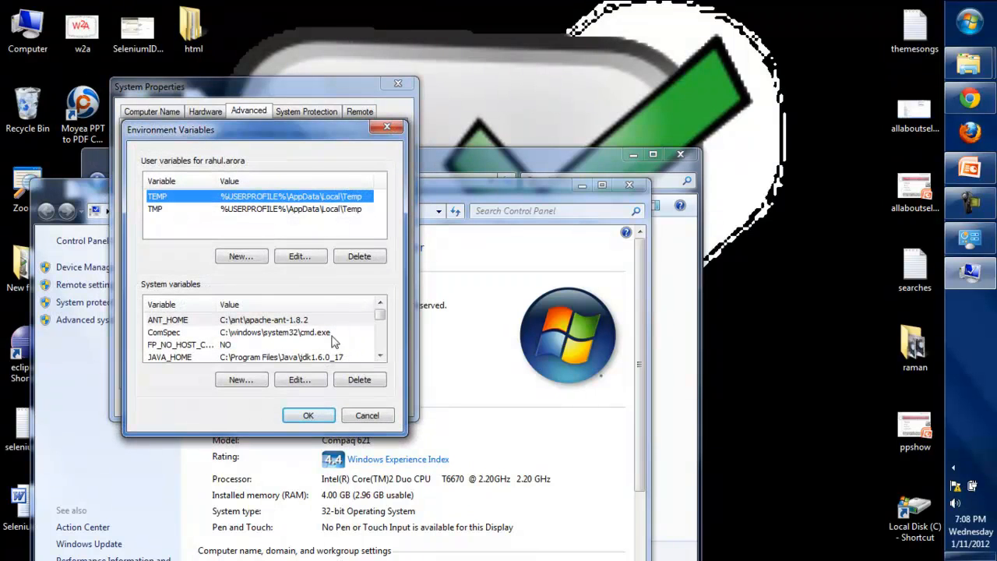
mouse_move(288, 364)
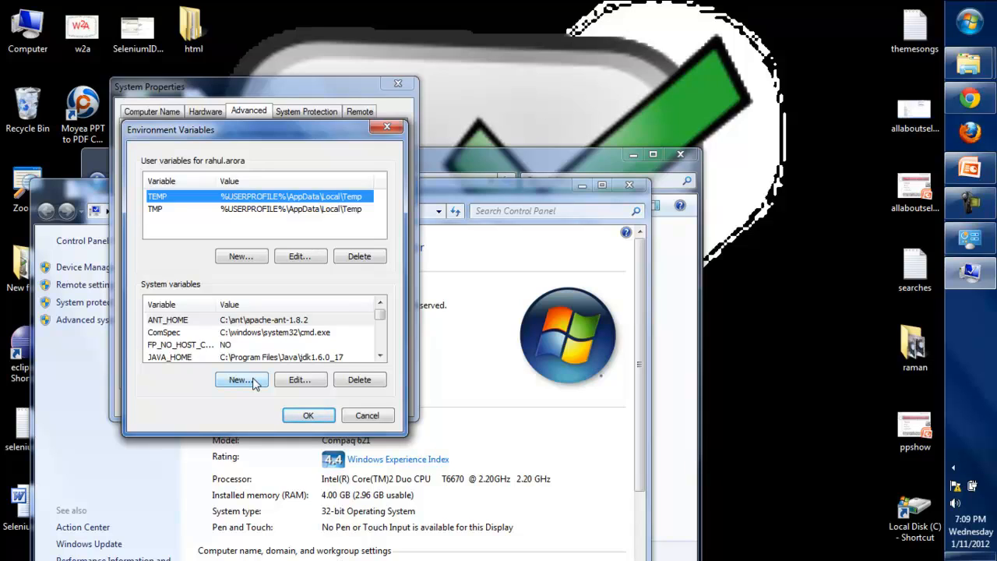
Step: Begin a new system variable named JAVA_HOME and bring the Java folder window forward
left_click(240, 380)
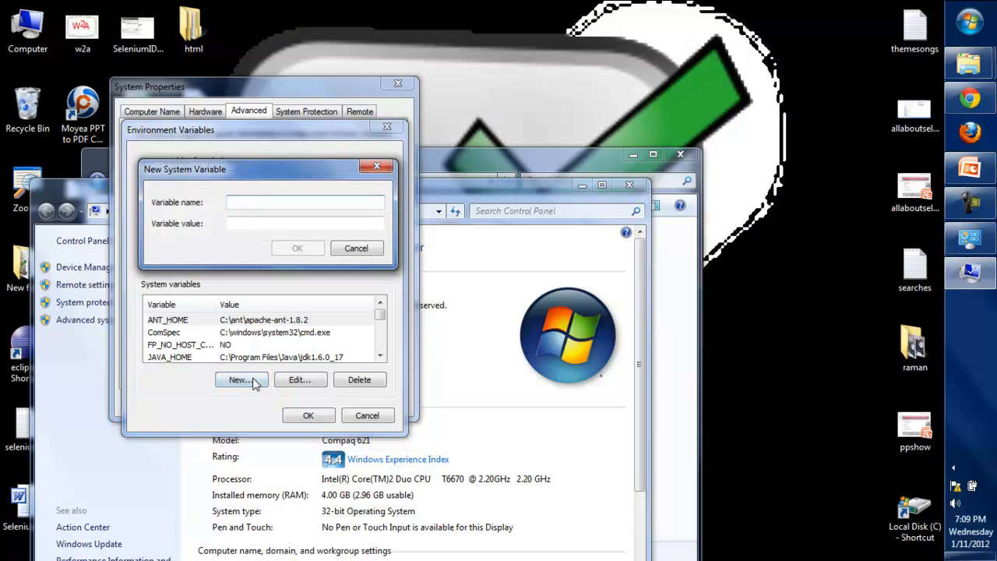
mouse_move(315, 271)
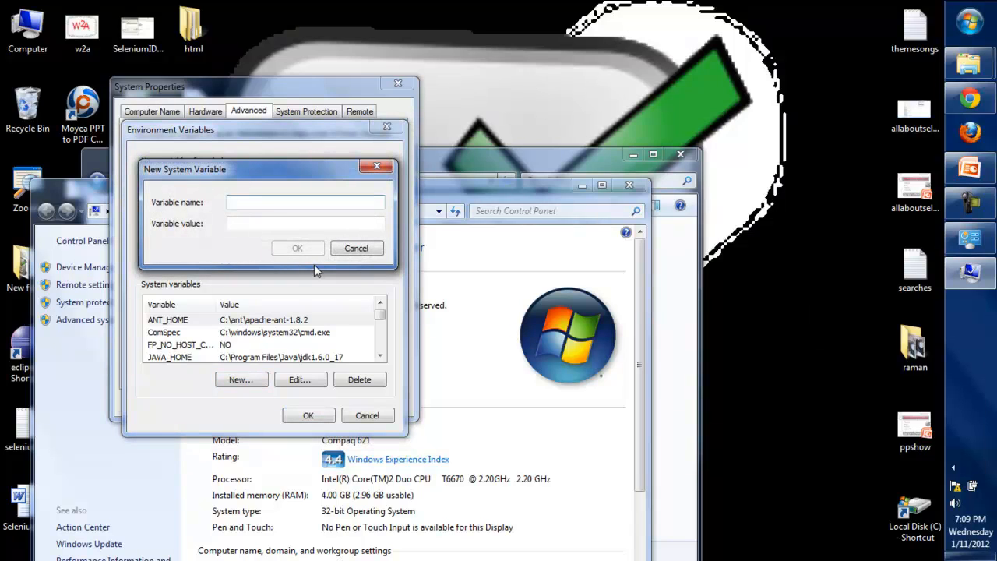
type("JAVA")
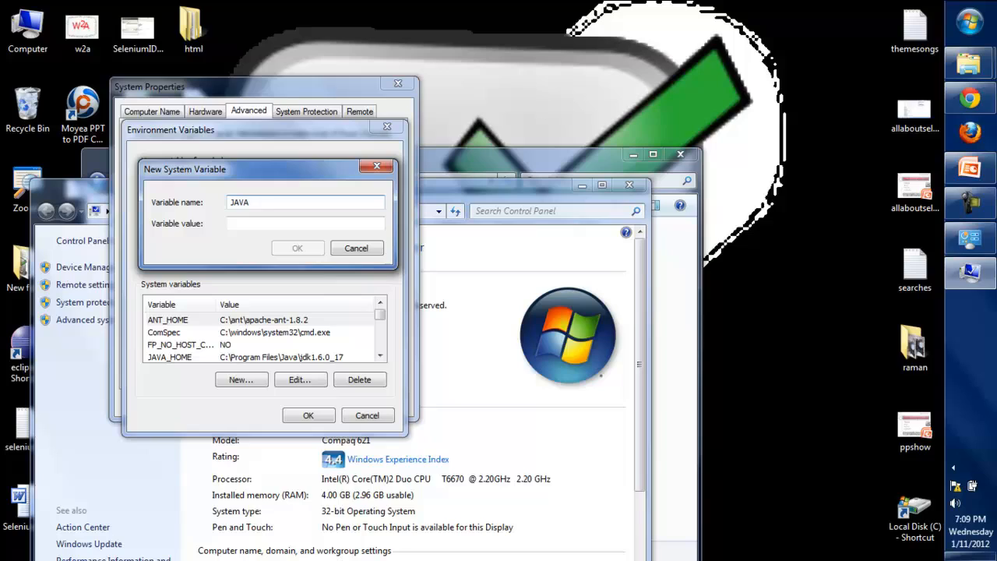
type("_HOME")
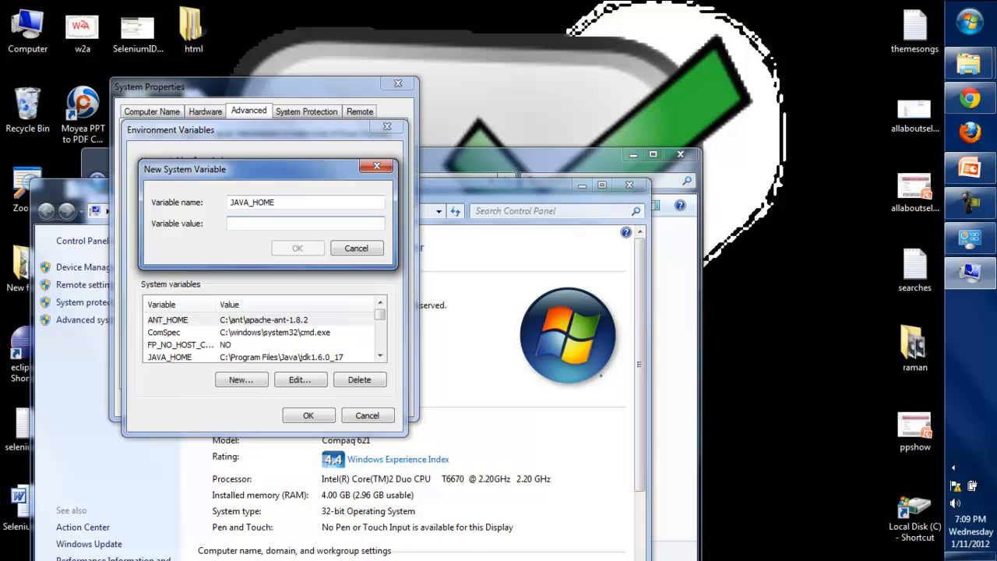
left_click(304, 225)
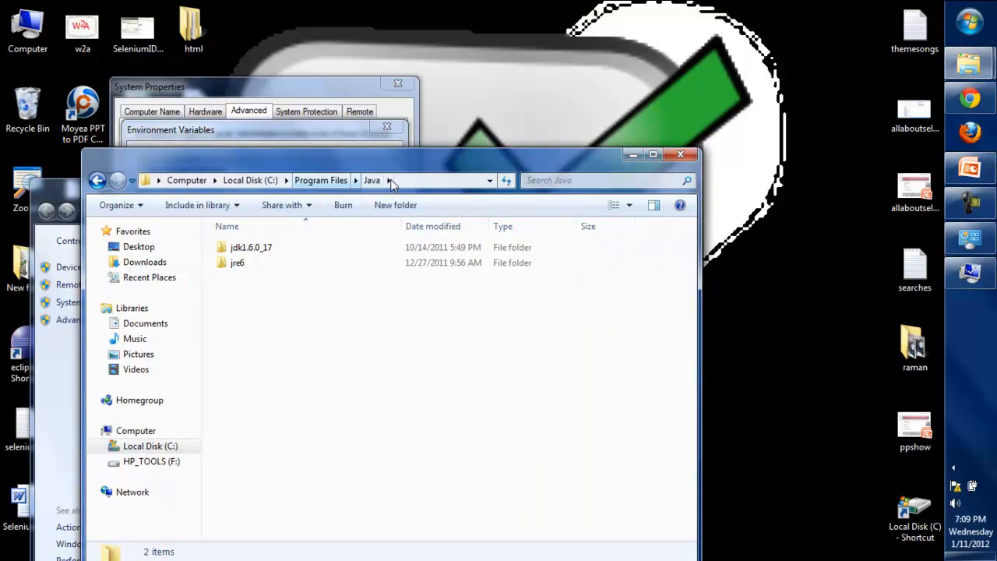
Step: Enter the jdk1.6.0_17 folder in Explorer, then return to the Variable value box
left_click(311, 181)
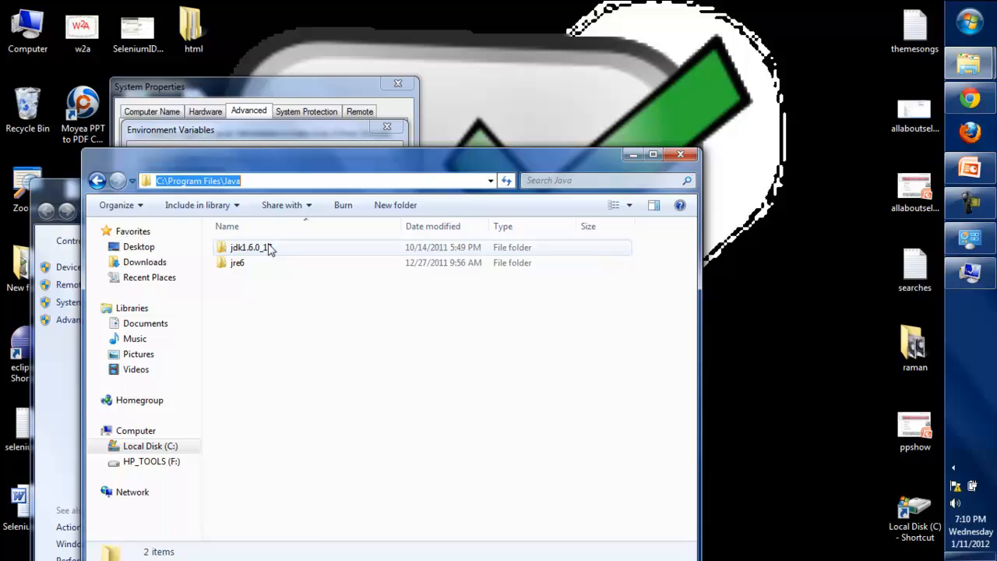
double_click(249, 246)
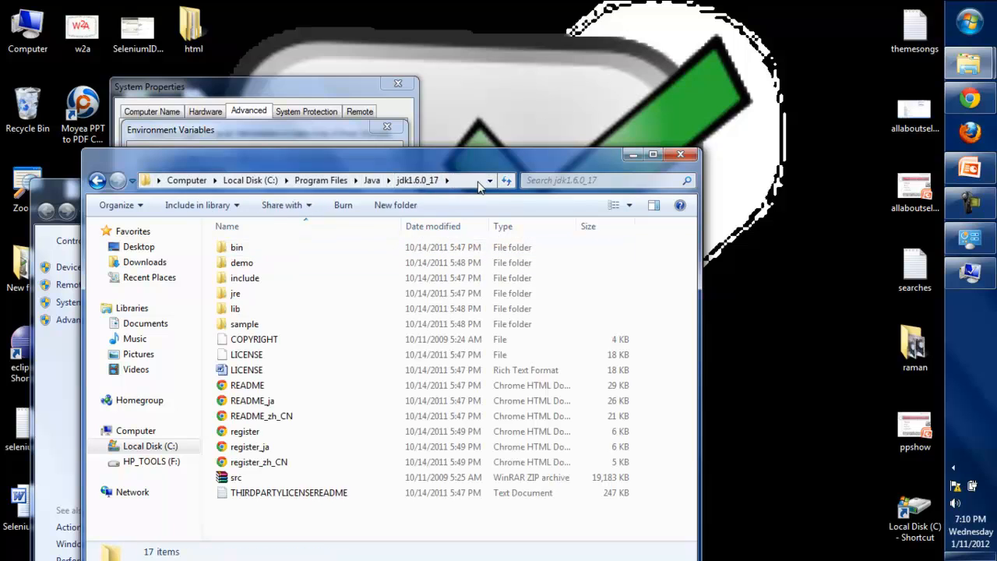
left_click(312, 180)
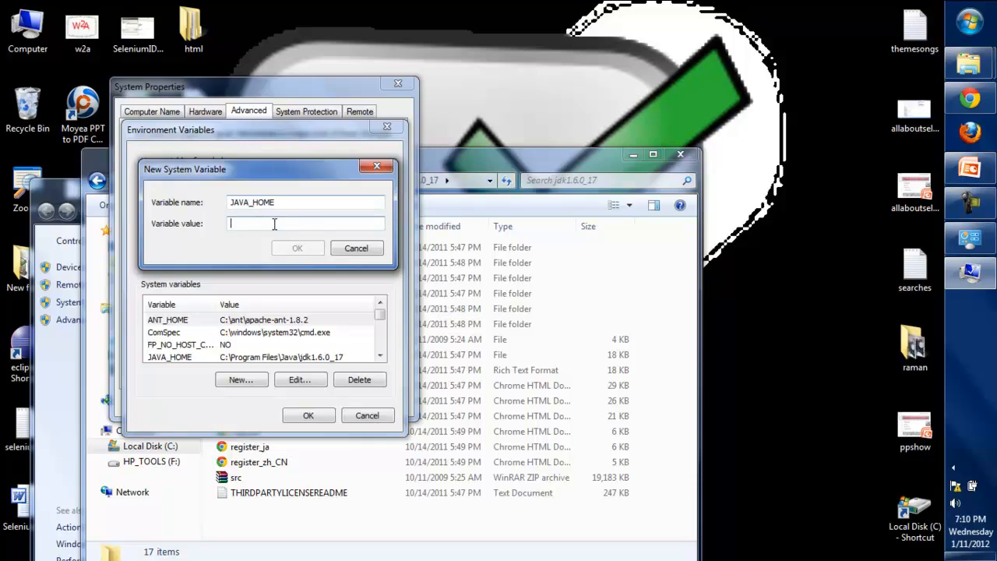
Step: Enter C:\Program Files\Java\jdk1.6.0_17 as JAVA_HOME's value, then cancel the new variable
type("C:\\Program Files\\Java\\jdk1.6.0_17")
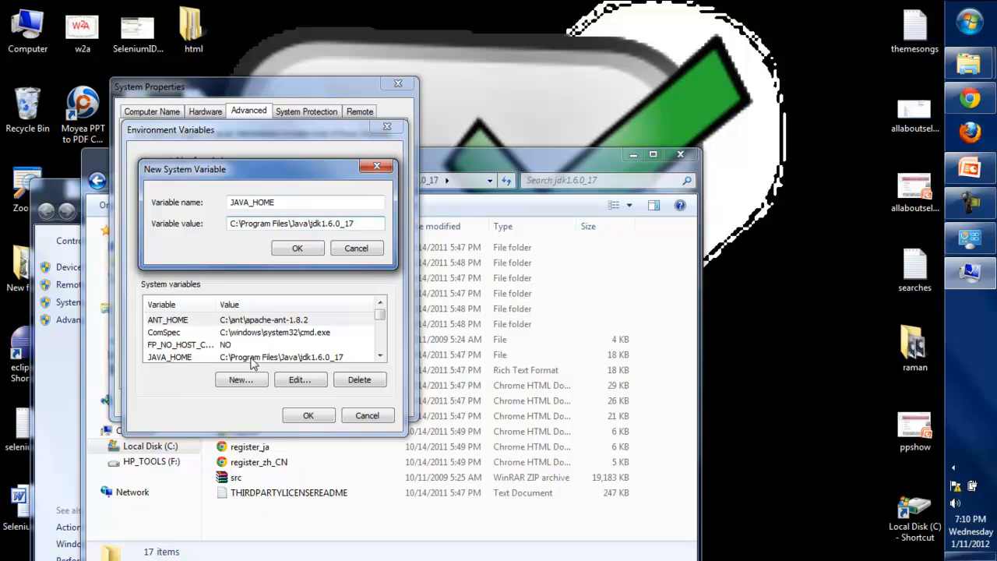
mouse_move(209, 368)
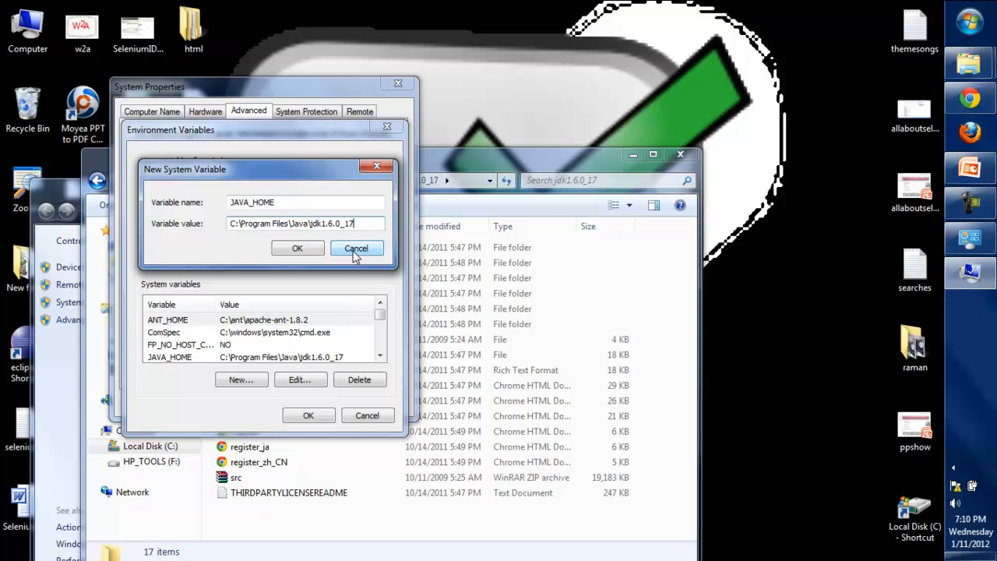
left_click(355, 248)
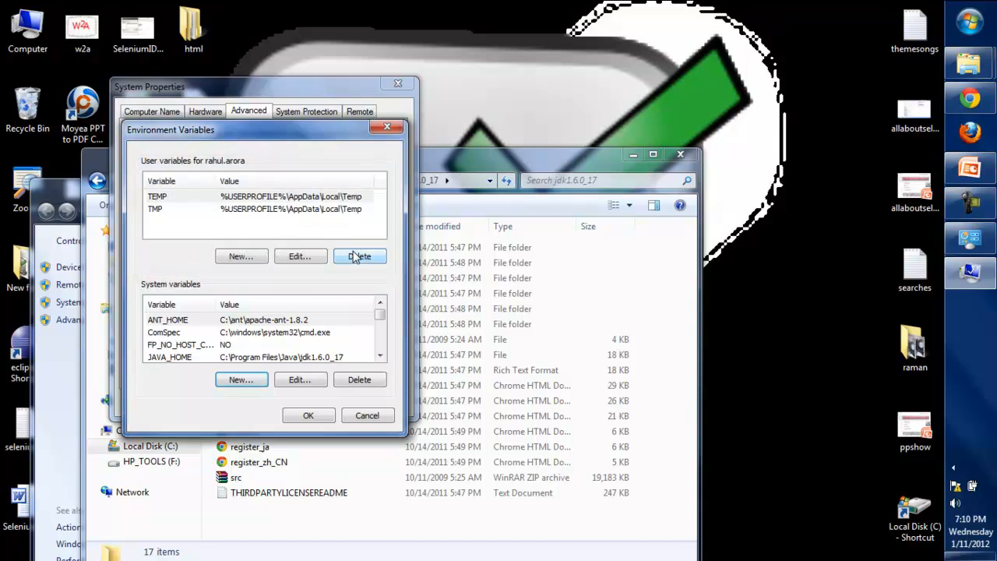